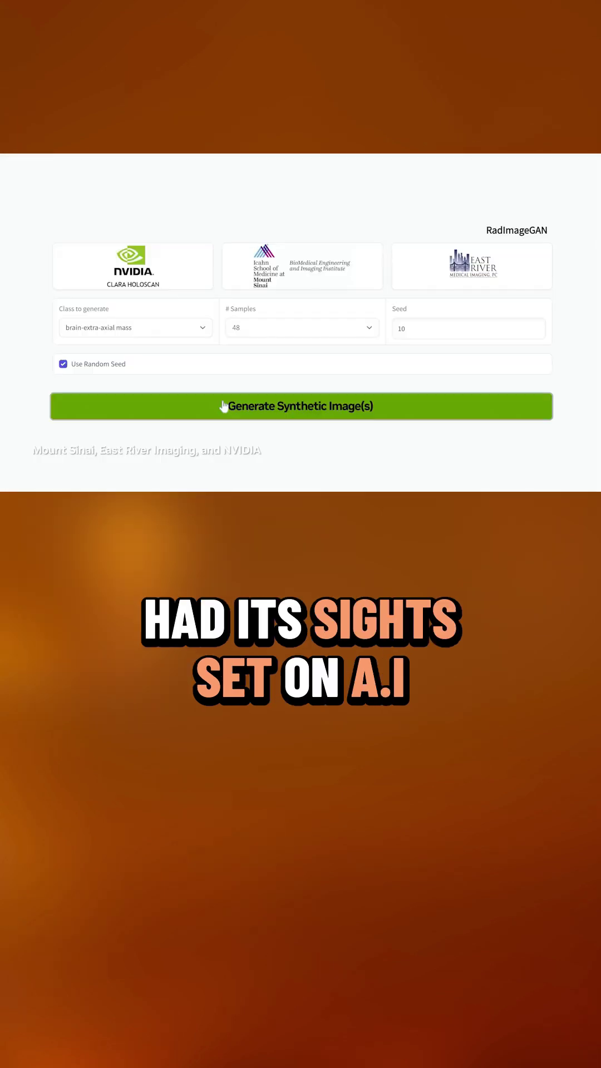
# Generate 48 synthetic brain MRI slices for the brain-extra-axial mass class
pyautogui.click(298, 406)
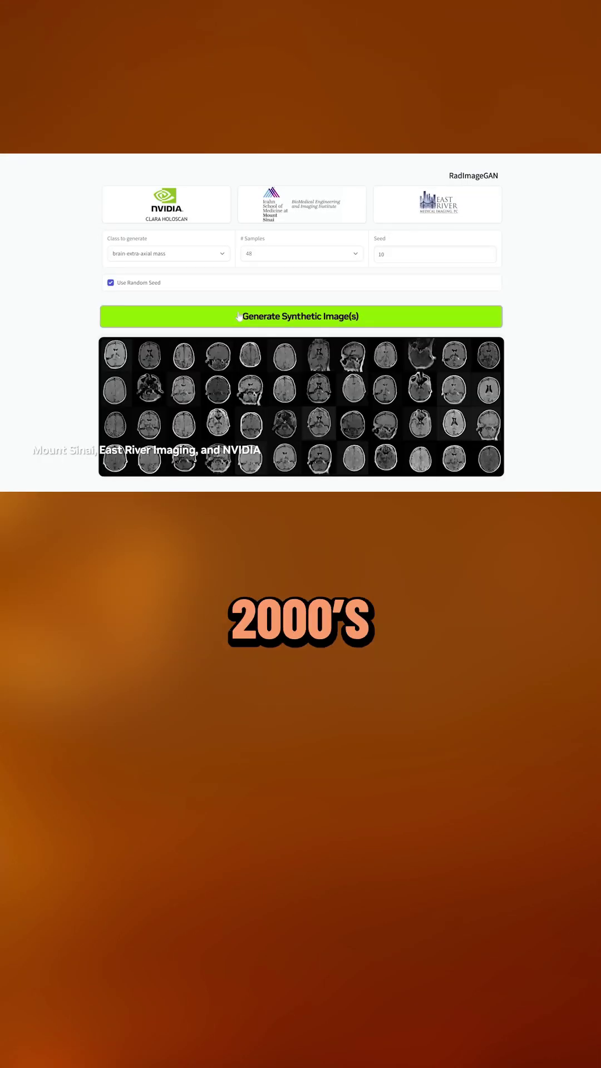